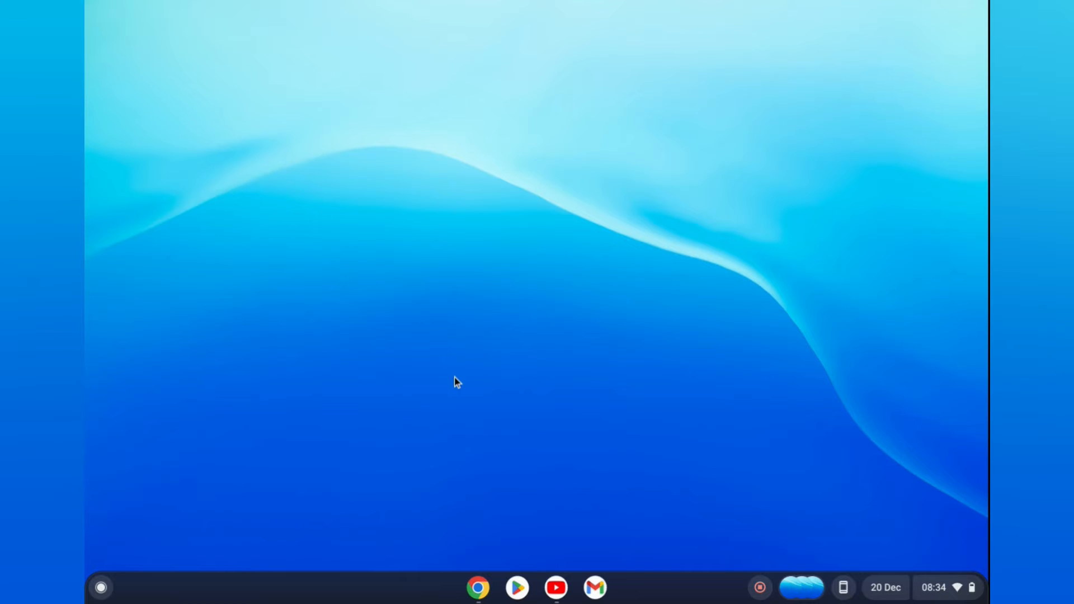
{"action": "mouse_move", "coordinate": [99, 599]}
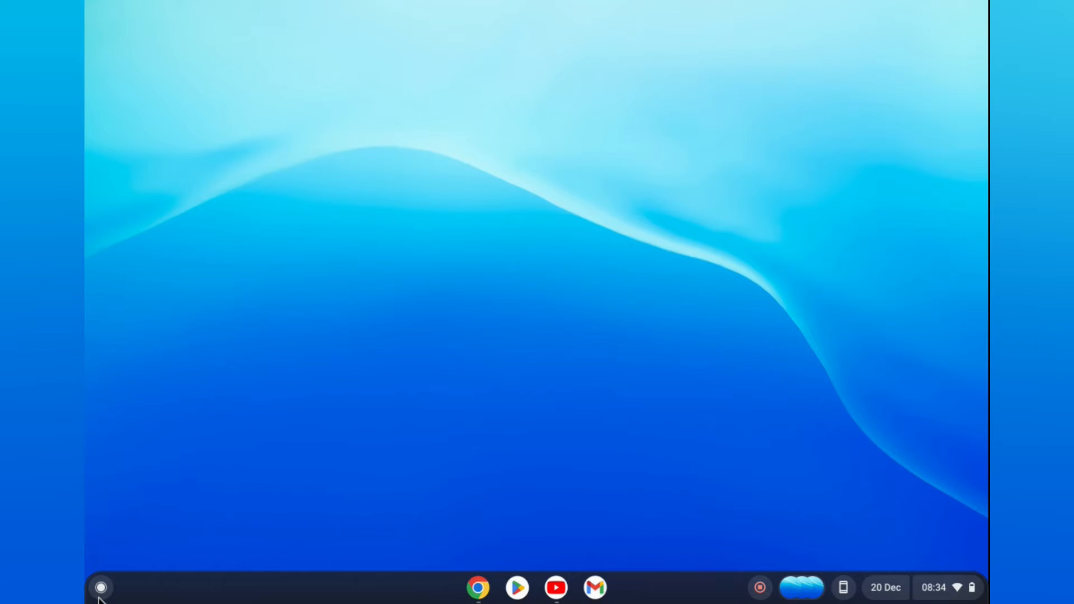
{"action": "mouse_move", "coordinate": [99, 587]}
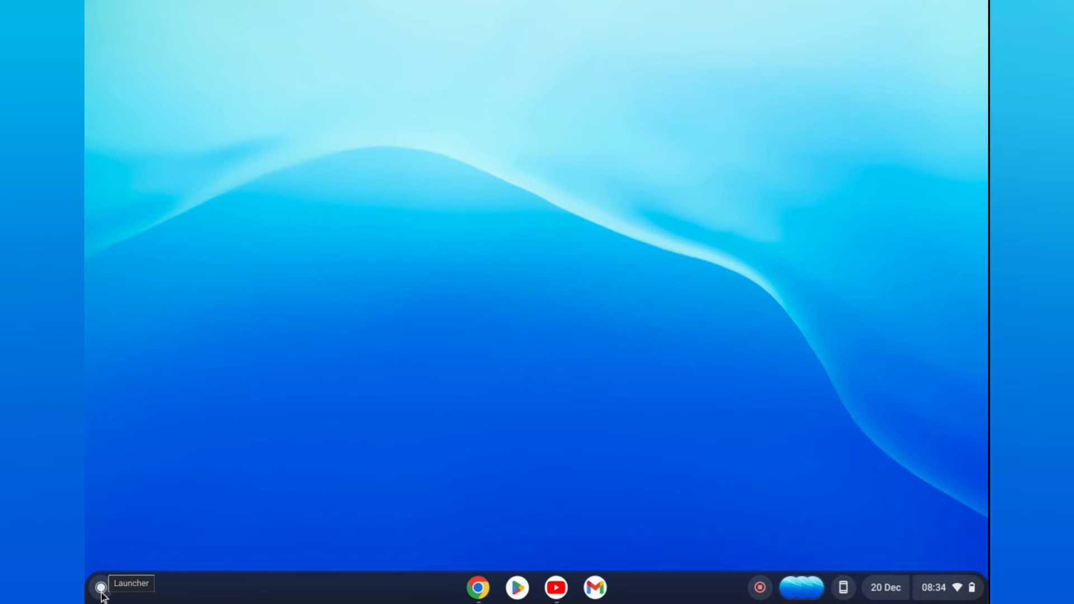
- Launch the Files app from the Launcher's installed apps list
{"action": "left_click", "coordinate": [100, 587]}
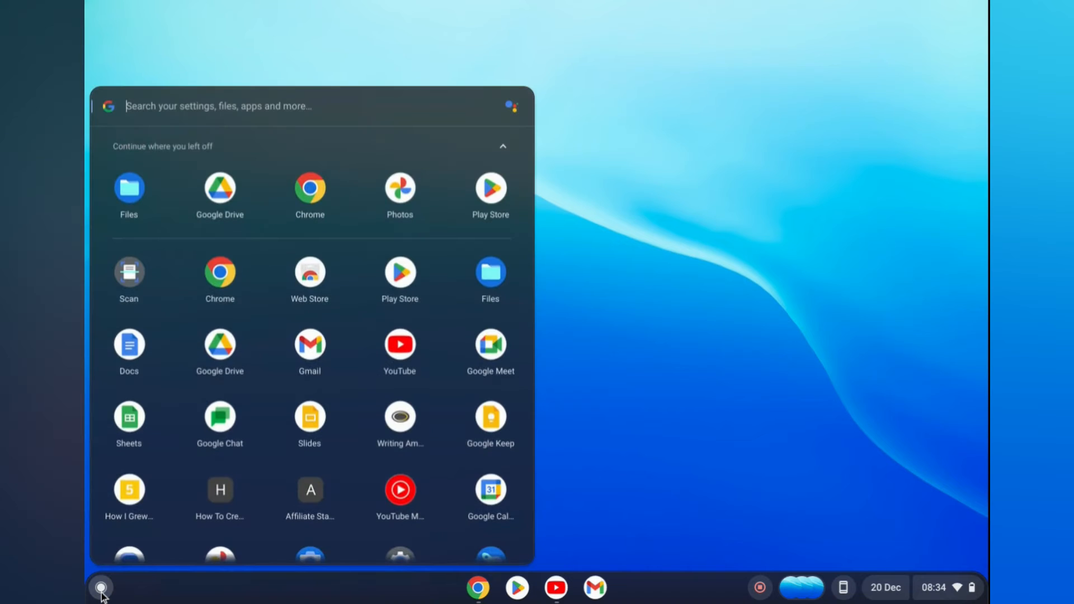
{"action": "mouse_move", "coordinate": [347, 268]}
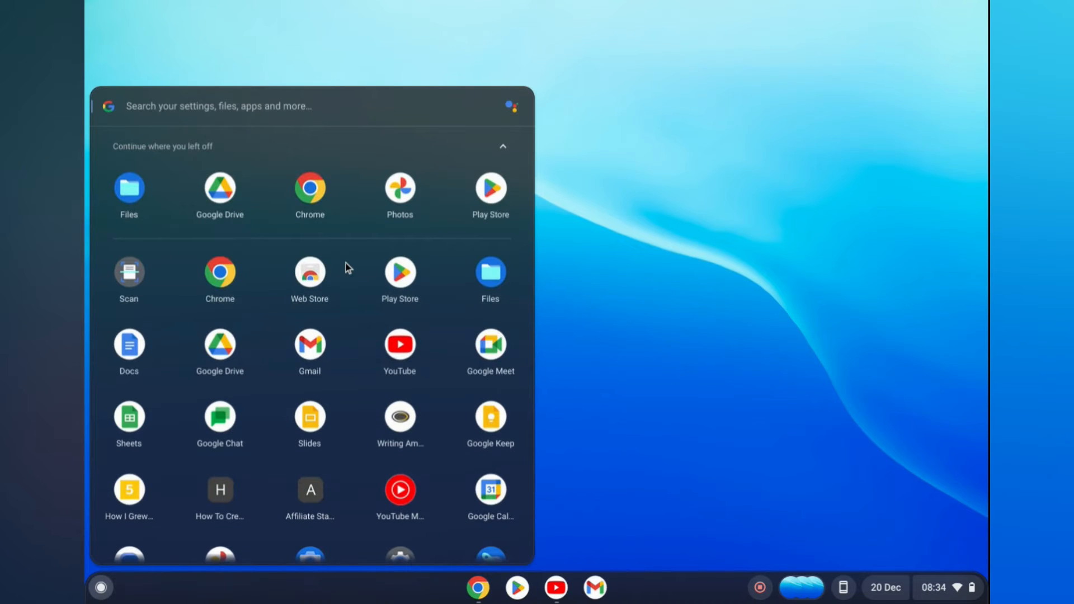
{"action": "mouse_move", "coordinate": [399, 199]}
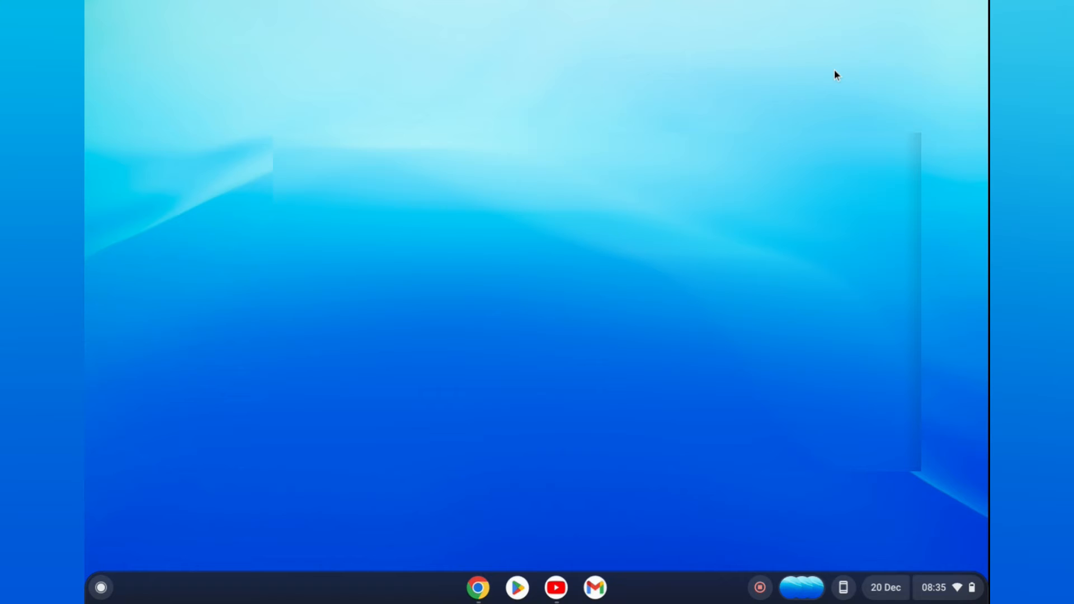
{"action": "mouse_move", "coordinate": [115, 568]}
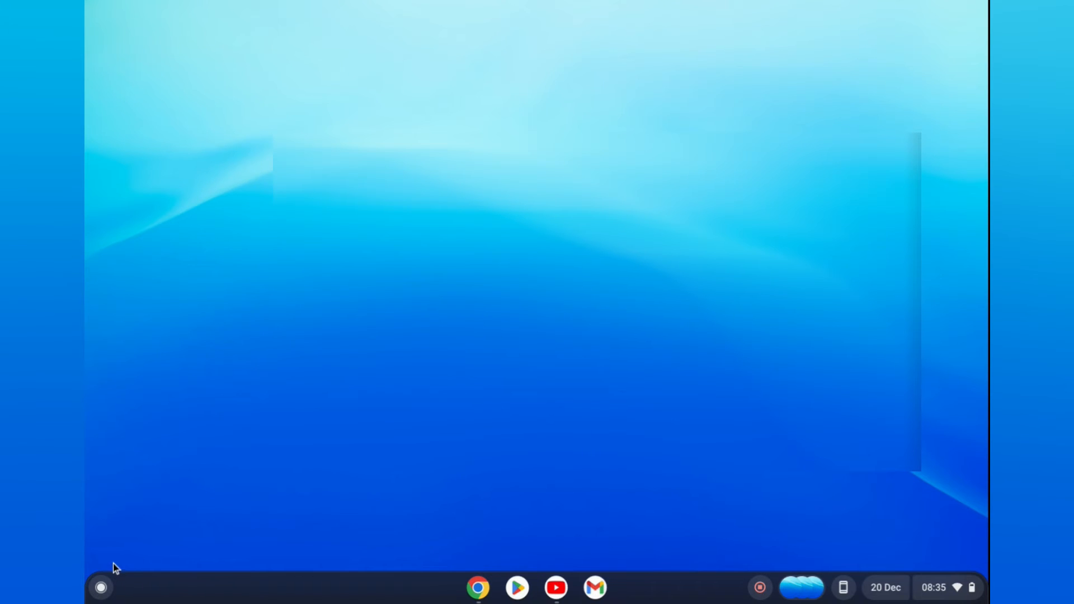
{"action": "left_click", "coordinate": [99, 587]}
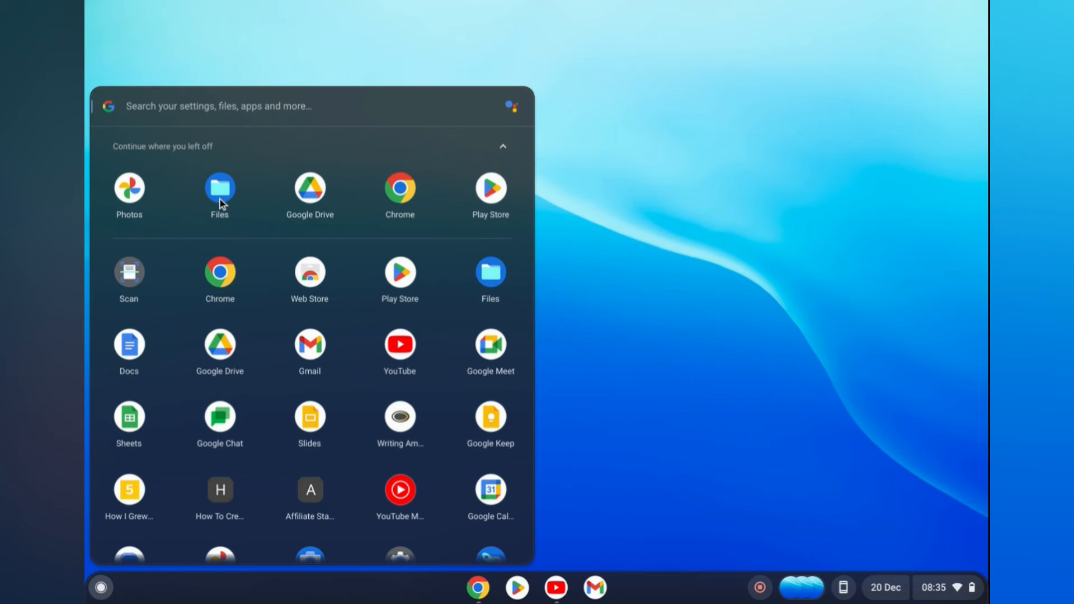
{"action": "left_click", "coordinate": [219, 187]}
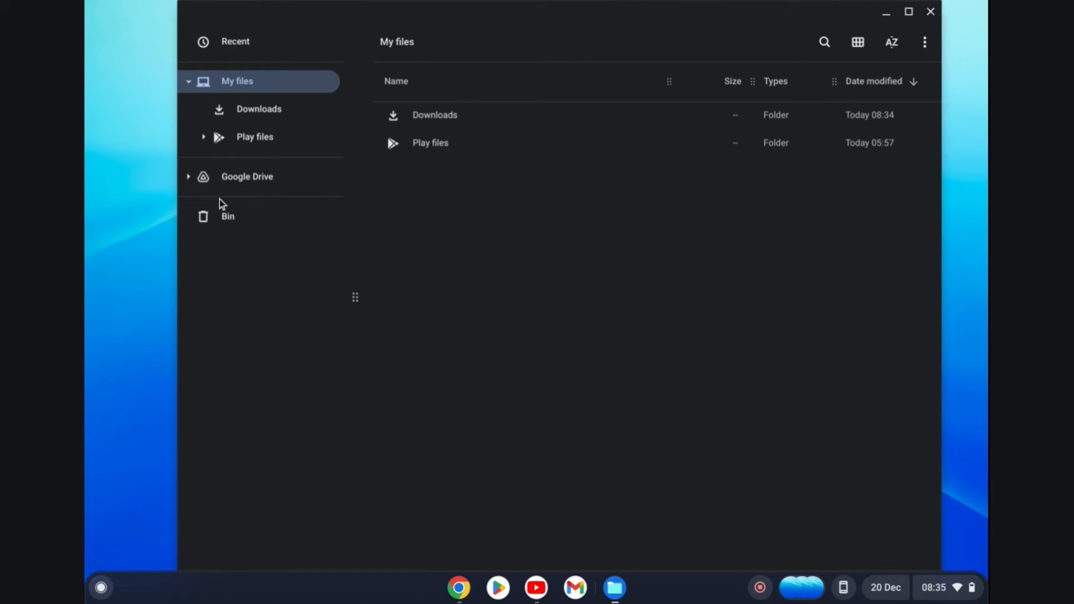
{"action": "mouse_move", "coordinate": [267, 117]}
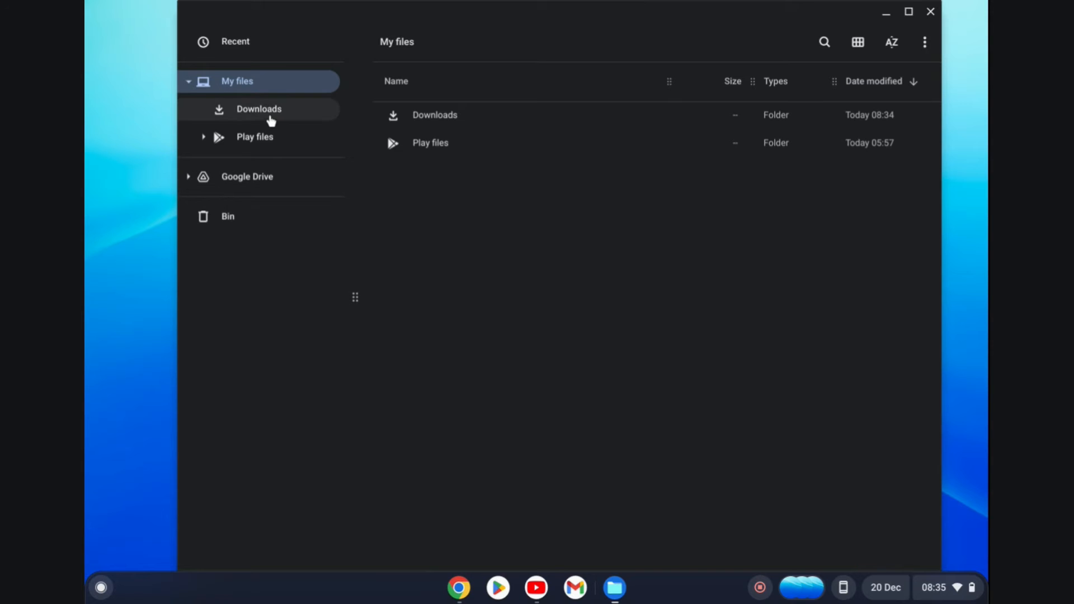
{"action": "mouse_move", "coordinate": [443, 110]}
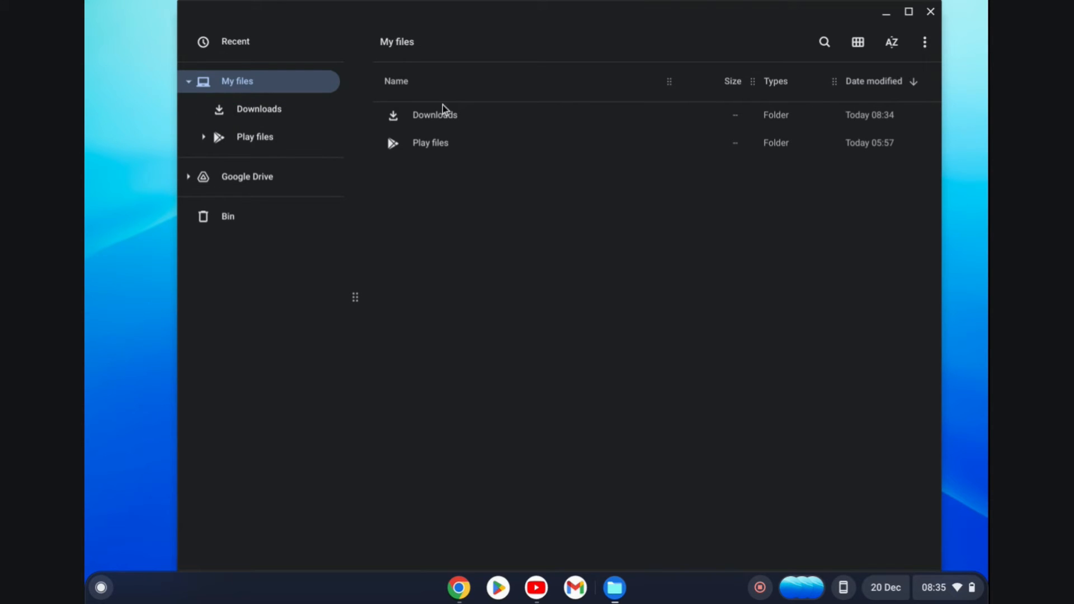
- Open Downloads and select Screen recording 2022-12-19 06.45.03.webm
{"action": "left_click", "coordinate": [434, 114]}
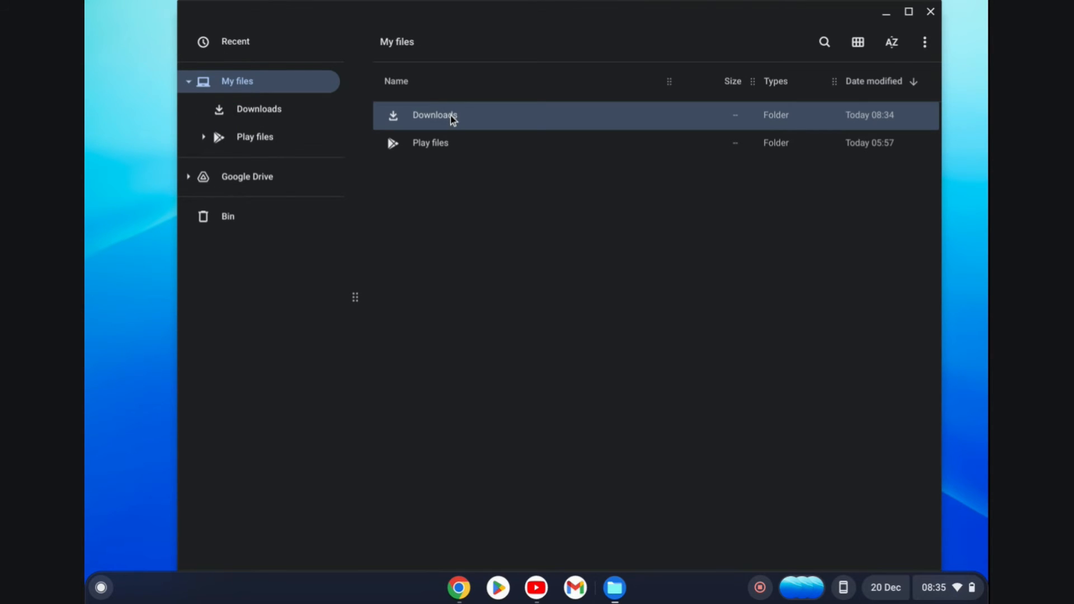
{"action": "double_click", "coordinate": [434, 115]}
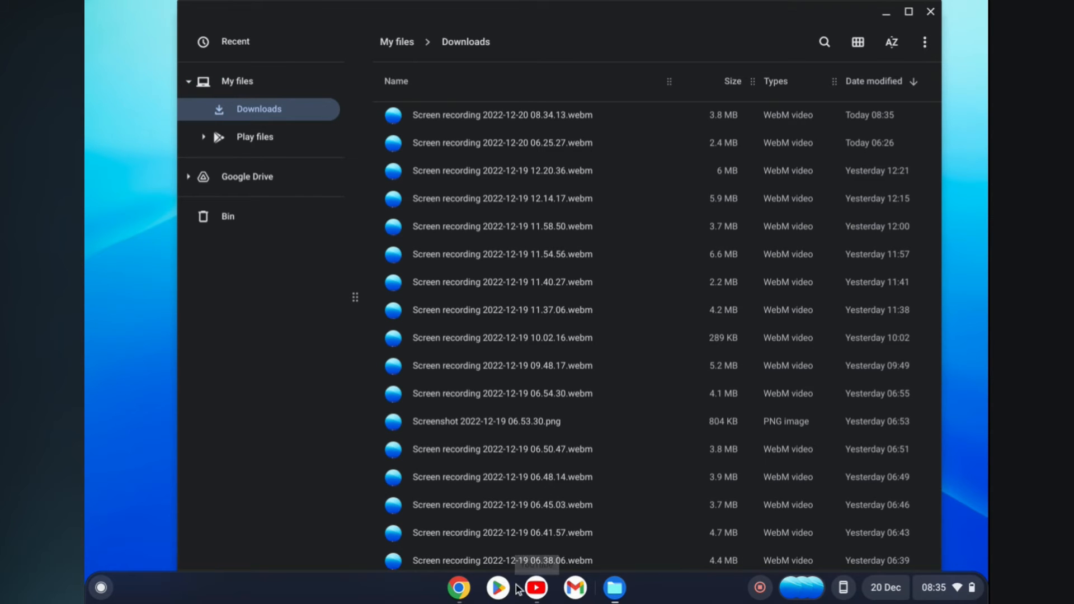
{"action": "left_click", "coordinate": [502, 504]}
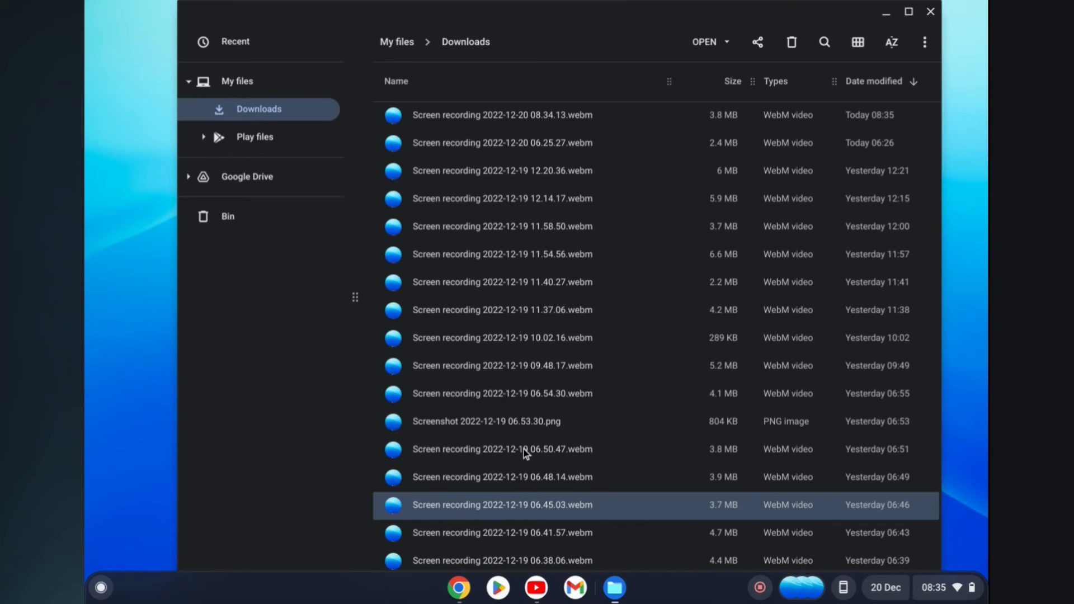
{"action": "mouse_move", "coordinate": [757, 43]}
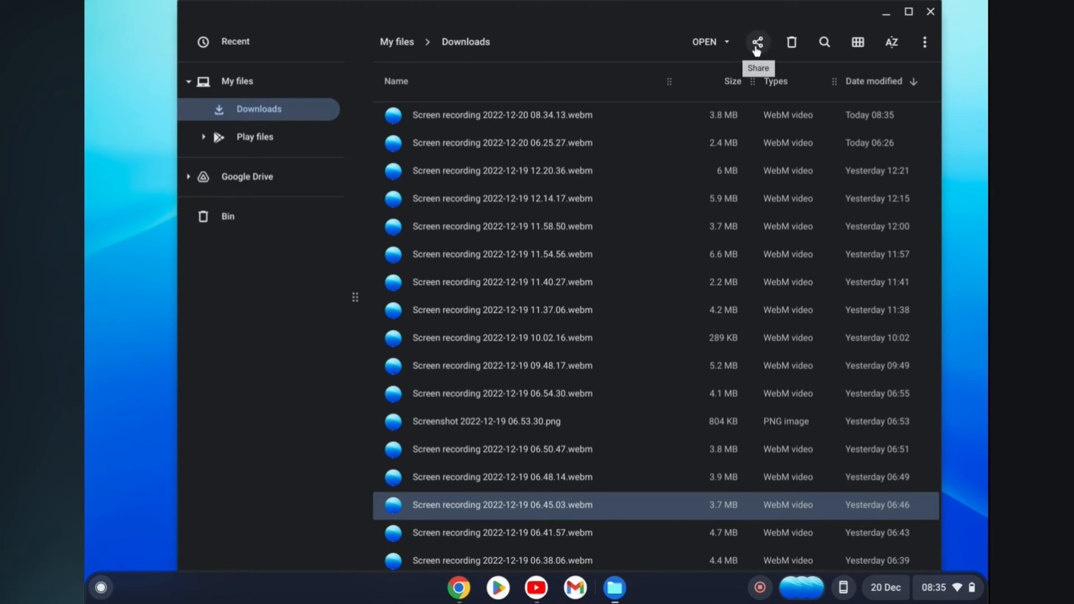
- Copy the selected recording via the Share dialog's Copy option
{"action": "left_click", "coordinate": [758, 41]}
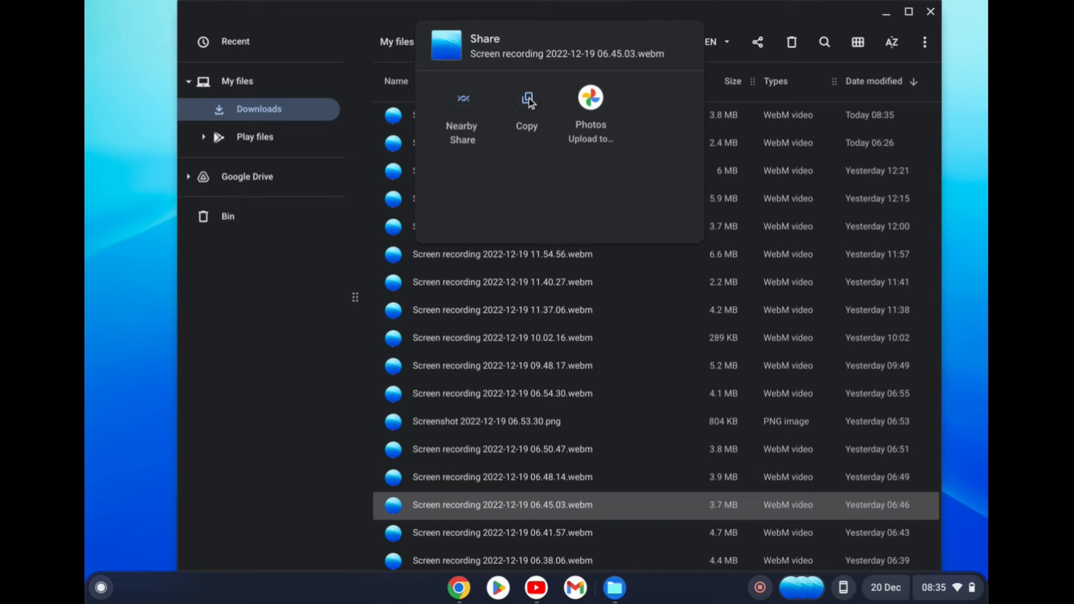
{"action": "left_click", "coordinate": [527, 110]}
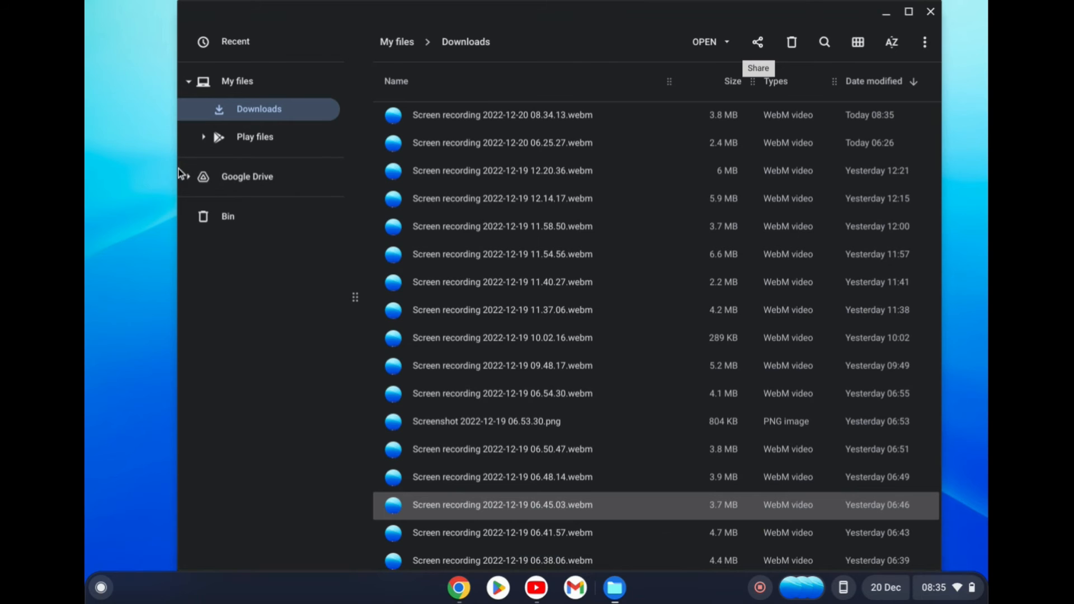
- Open Google Drive's My Drive and show its More actions menu with Paste
{"action": "left_click", "coordinate": [246, 175]}
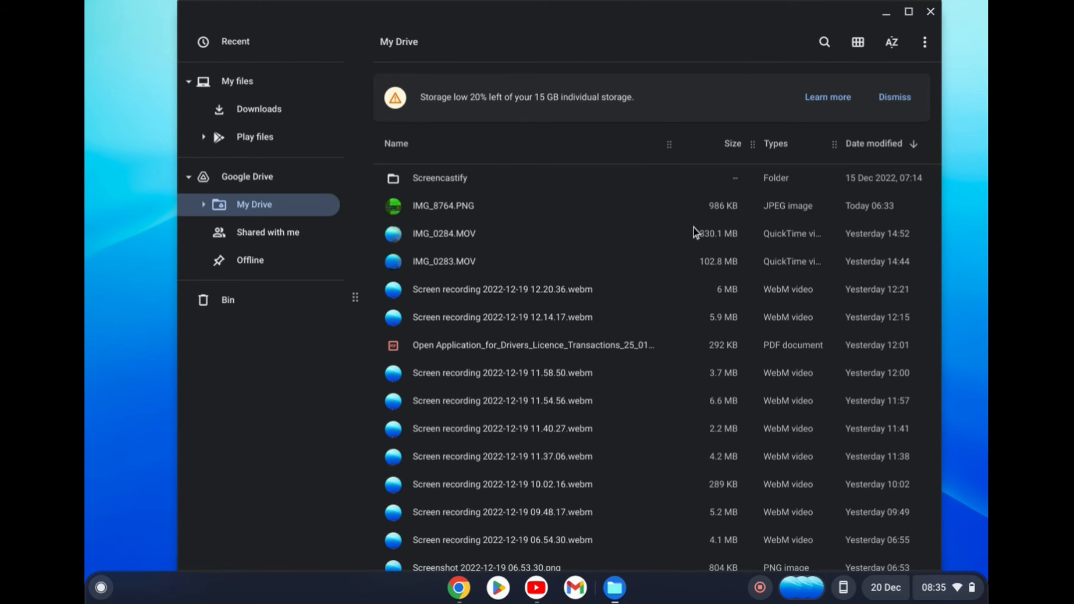
{"action": "left_click", "coordinate": [924, 42]}
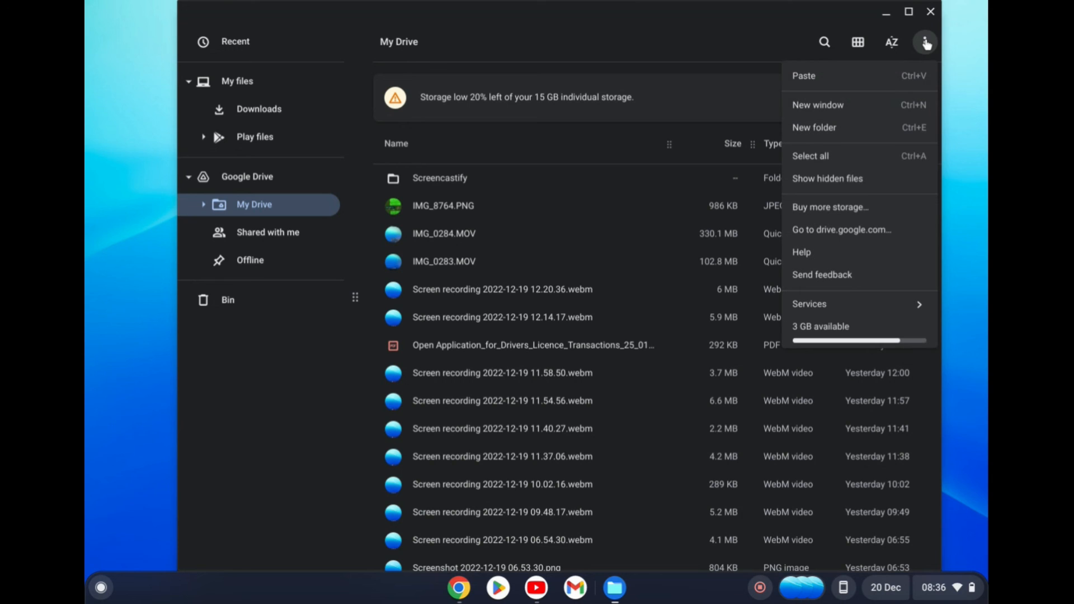
{"action": "mouse_move", "coordinate": [820, 77]}
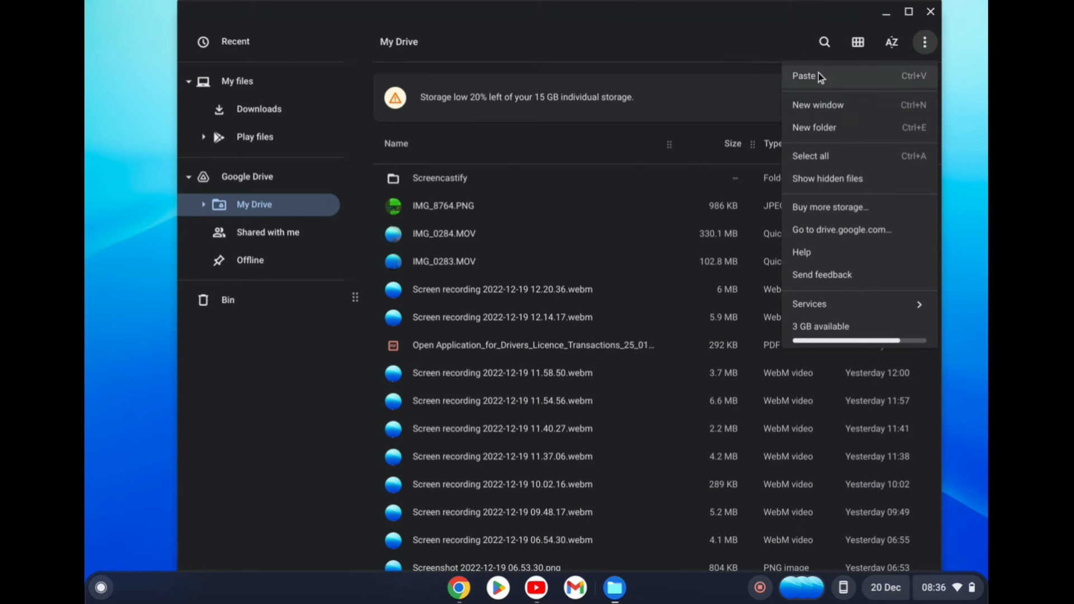
{"action": "mouse_move", "coordinate": [926, 41]}
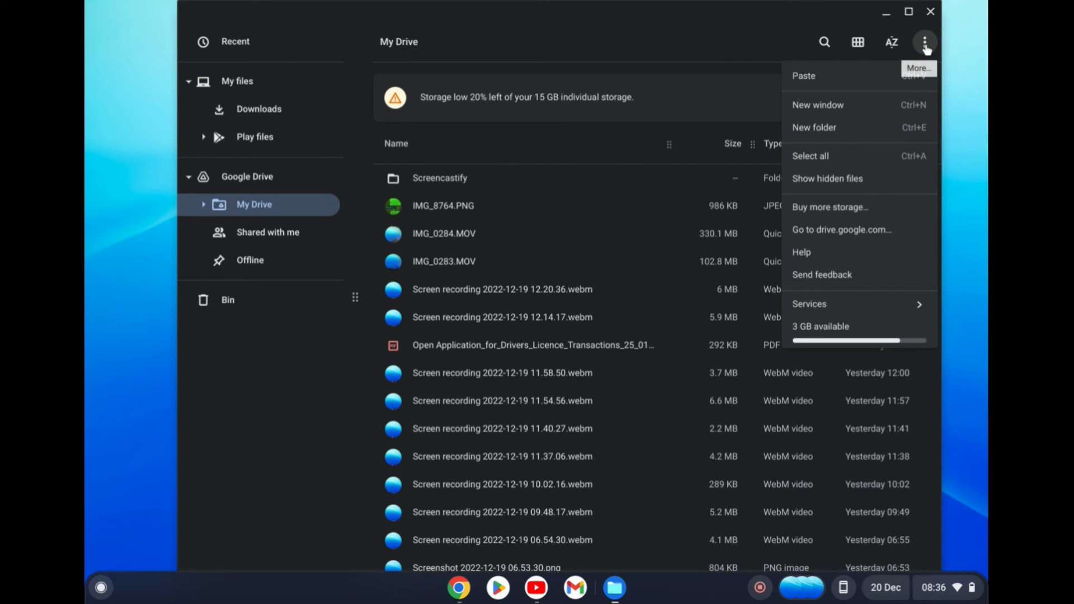
{"action": "mouse_move", "coordinate": [827, 80]}
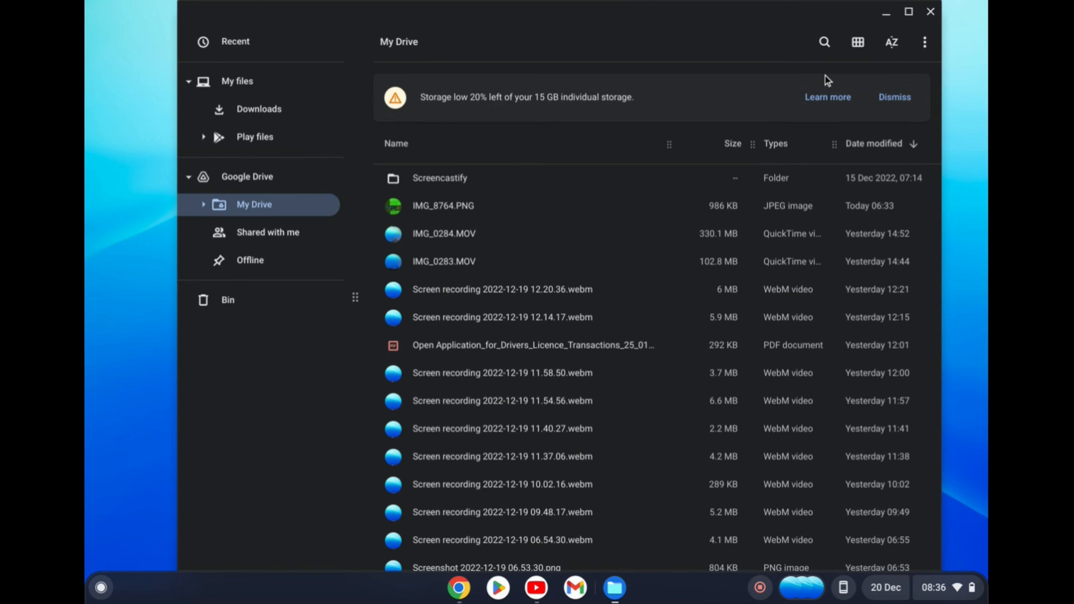
{"action": "mouse_move", "coordinate": [808, 145]}
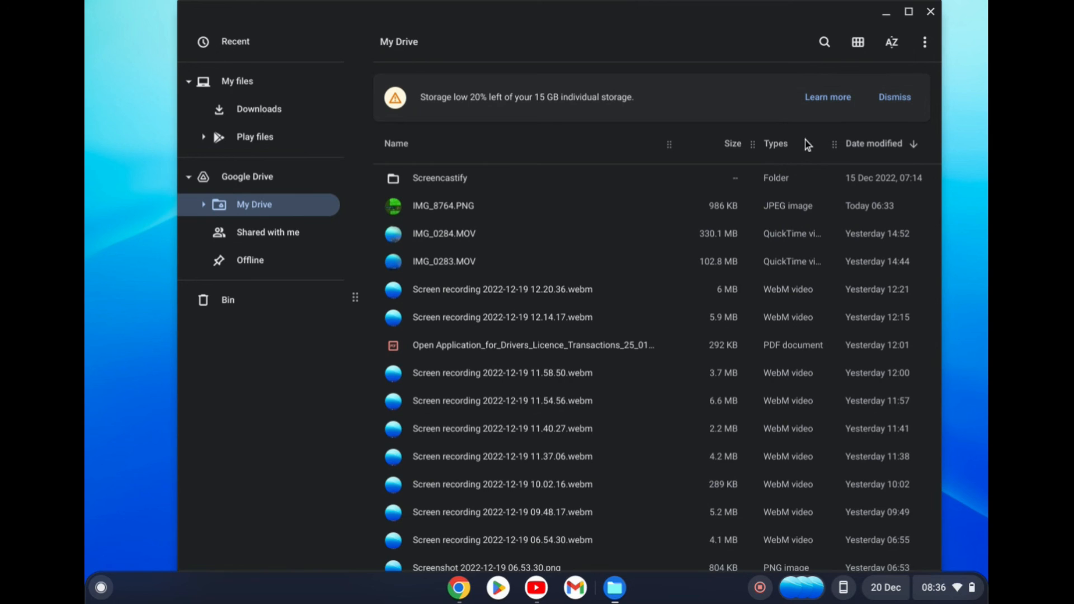